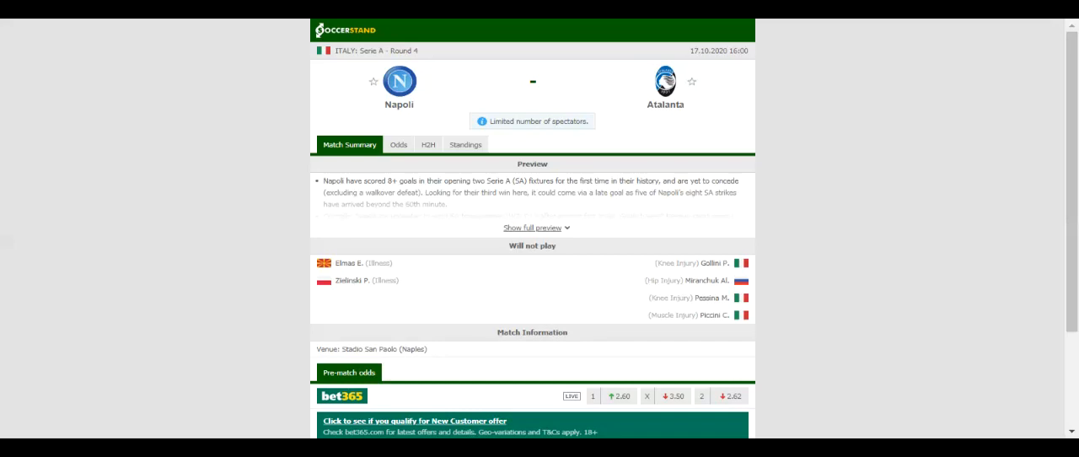
# - Show the Serie A standings for Napoli vs Atalanta, with Atalanta first and Napoli eighth
pyautogui.scroll(-3)
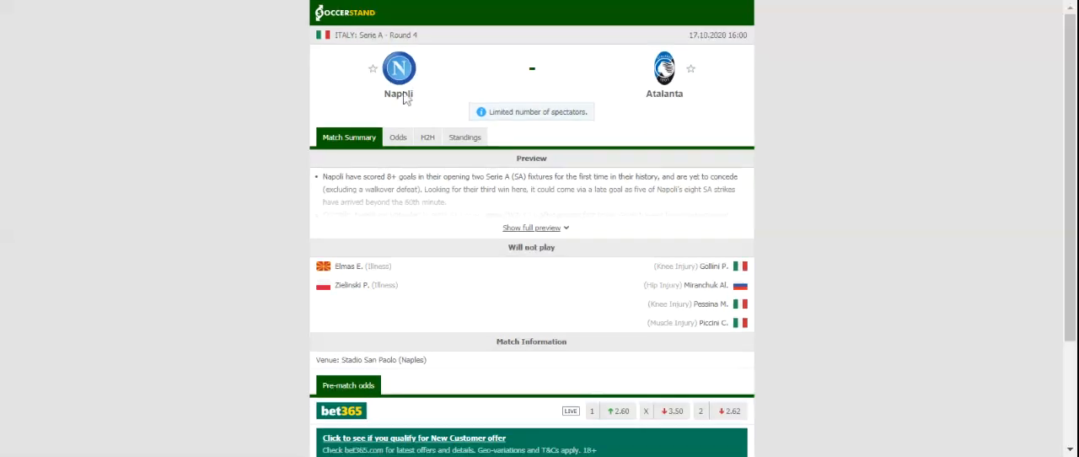
pyautogui.click(464, 137)
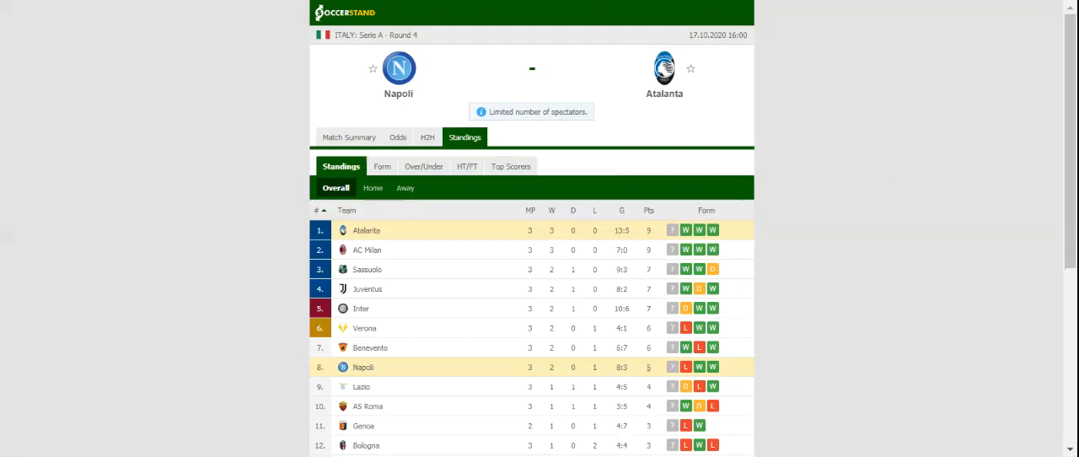
# - Switch the Napoli vs Atalanta match page to the H2H section
pyautogui.click(435, 137)
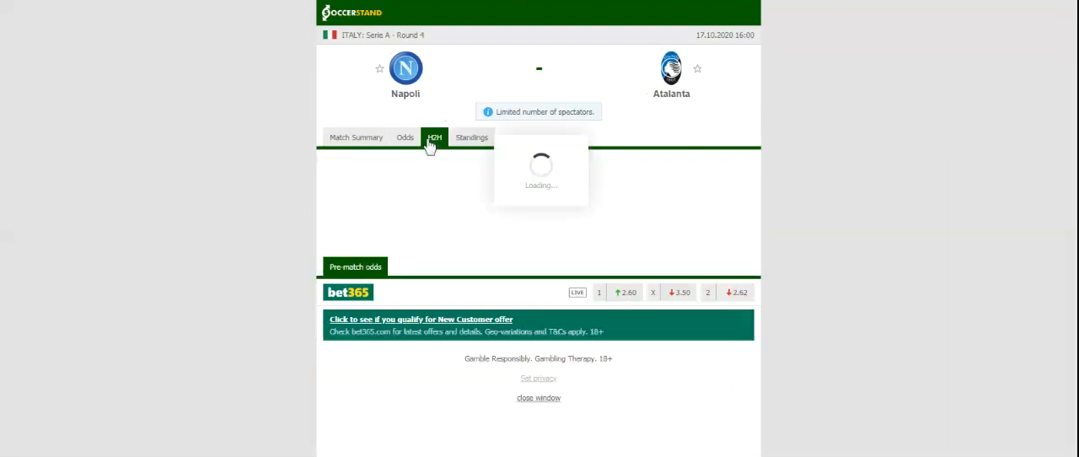
# - Load the head-to-head history listing recent Napoli and Atalanta results, including Napoli 6:0 Genoa
pyautogui.click(434, 138)
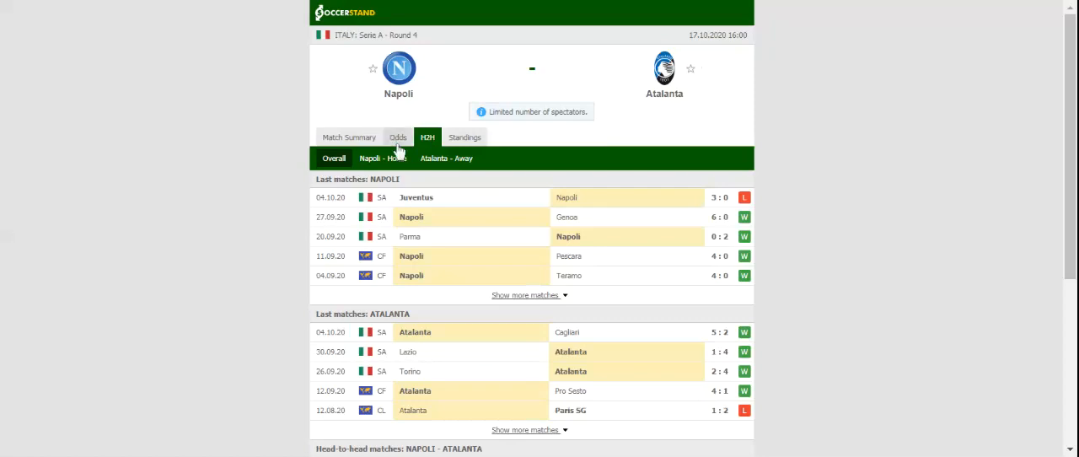
# - Show full-time 1X2 odds from seven bookmakers, bet365 at 2.60, 3.50 and 2.62
pyautogui.click(398, 136)
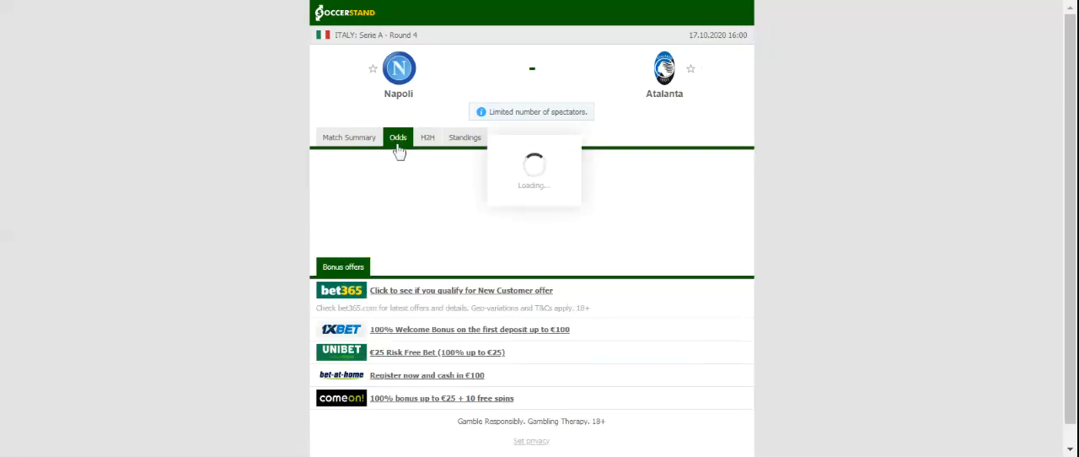
pyautogui.click(398, 137)
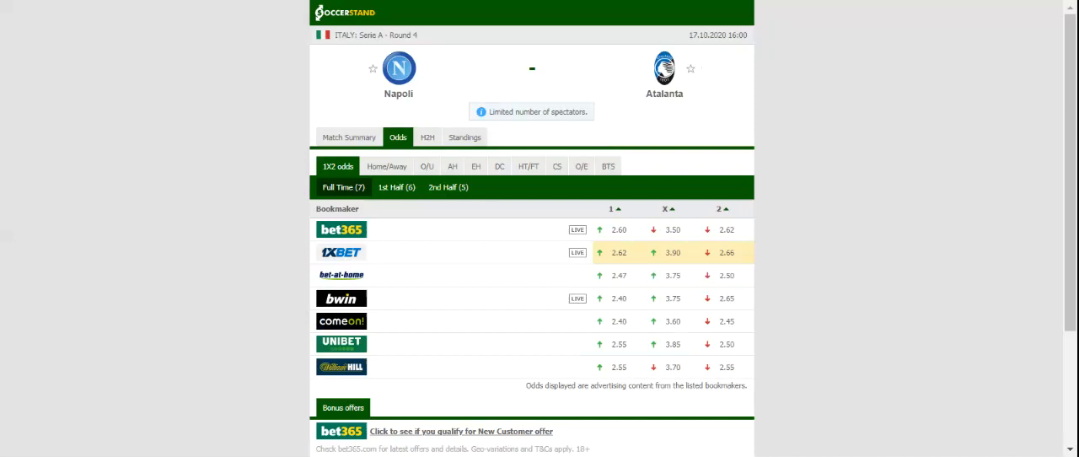
pyautogui.moveTo(408, 125)
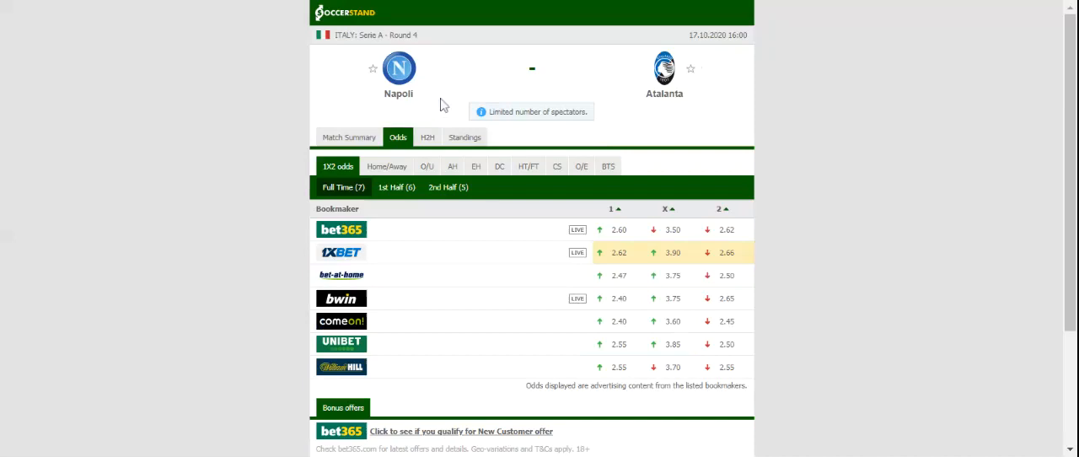
pyautogui.moveTo(360, 34)
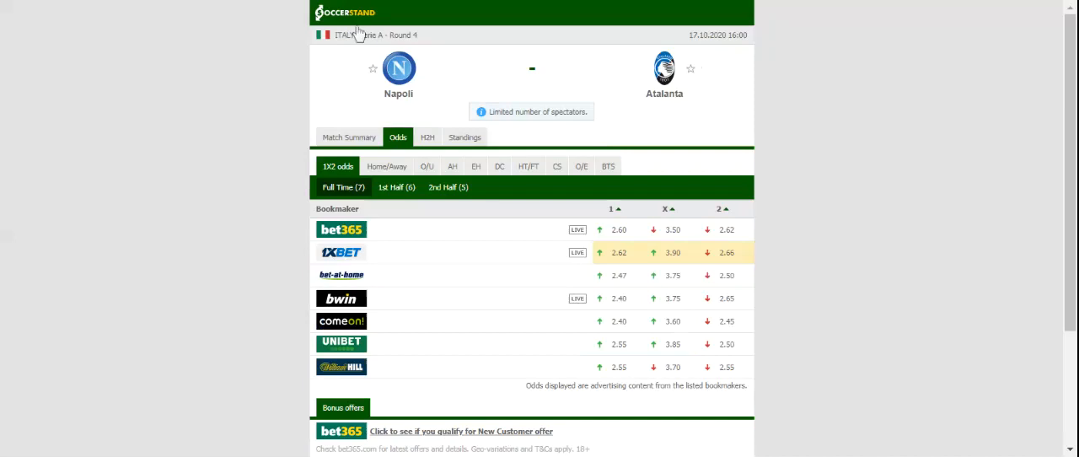